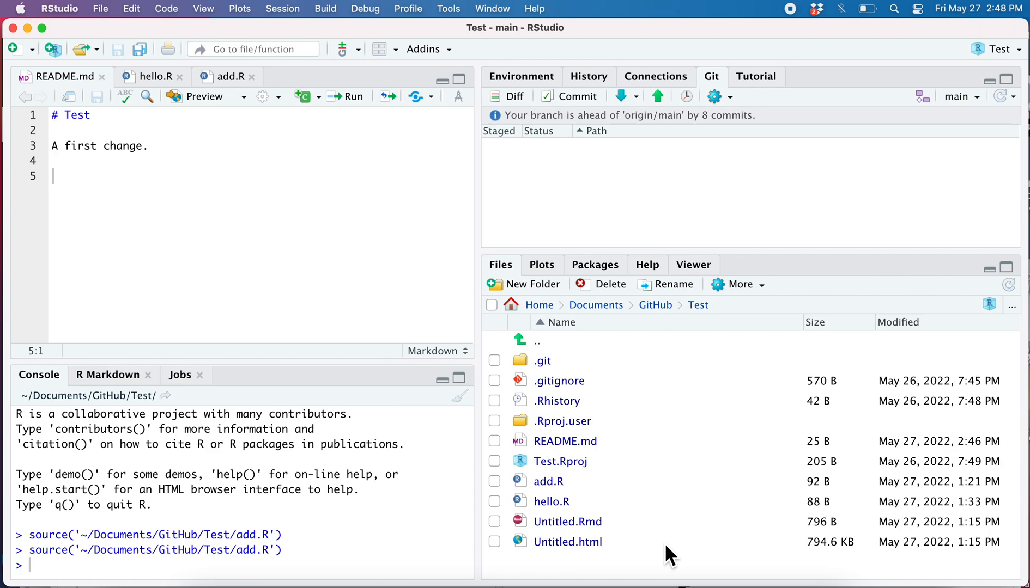
{"action": "mouse_move", "coordinate": [985, 115]}
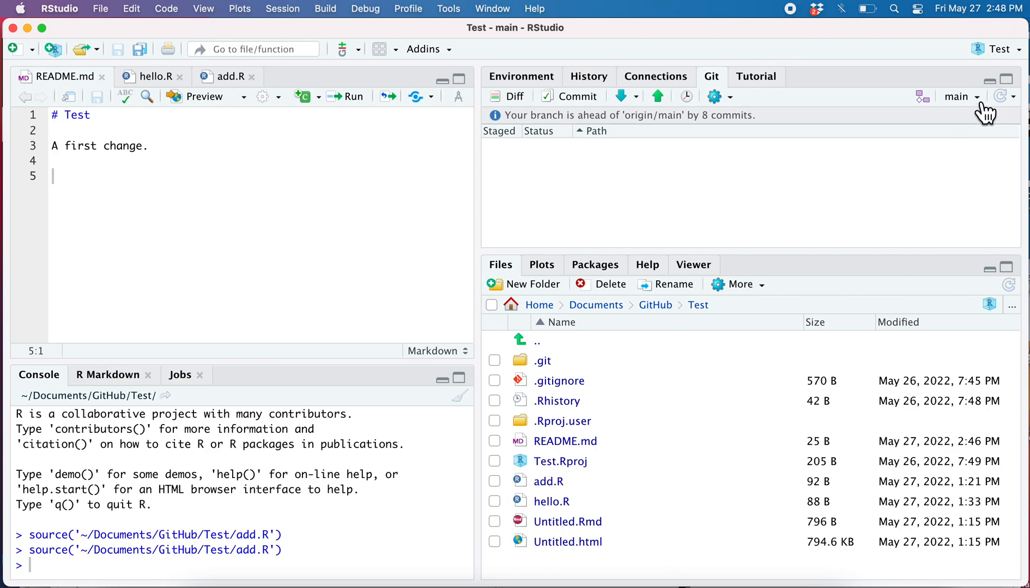
{"action": "mouse_move", "coordinate": [936, 114]}
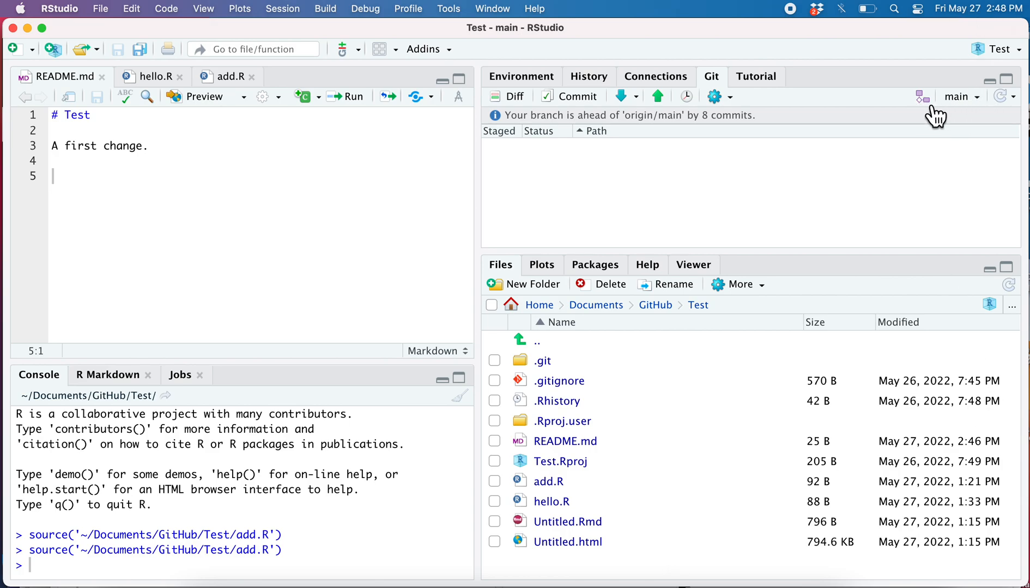
Step: Create a local branch named 'development' with 'Sync branch with remote' unchecked
{"action": "left_click", "coordinate": [922, 97]}
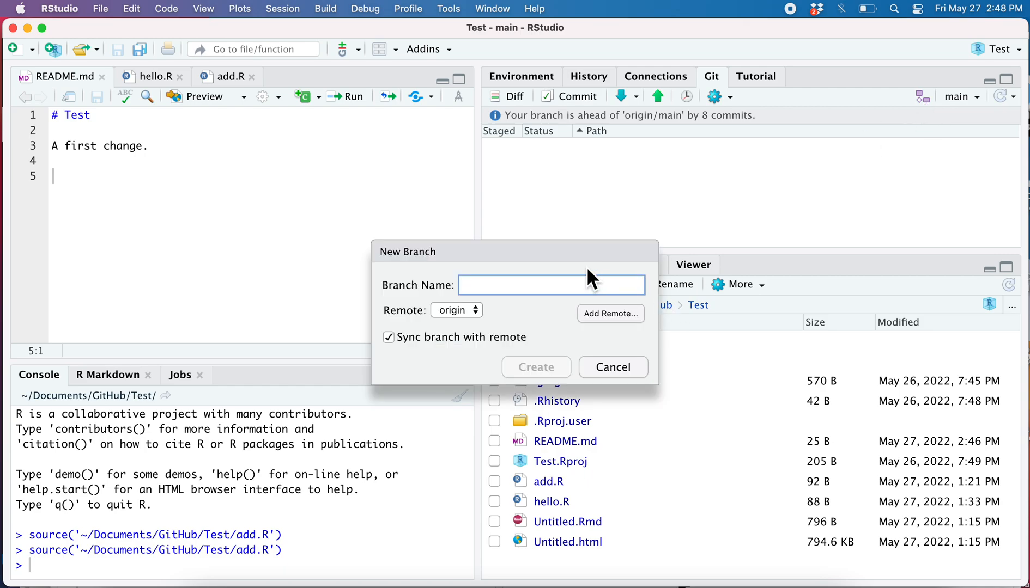
{"action": "type", "text": "devel"}
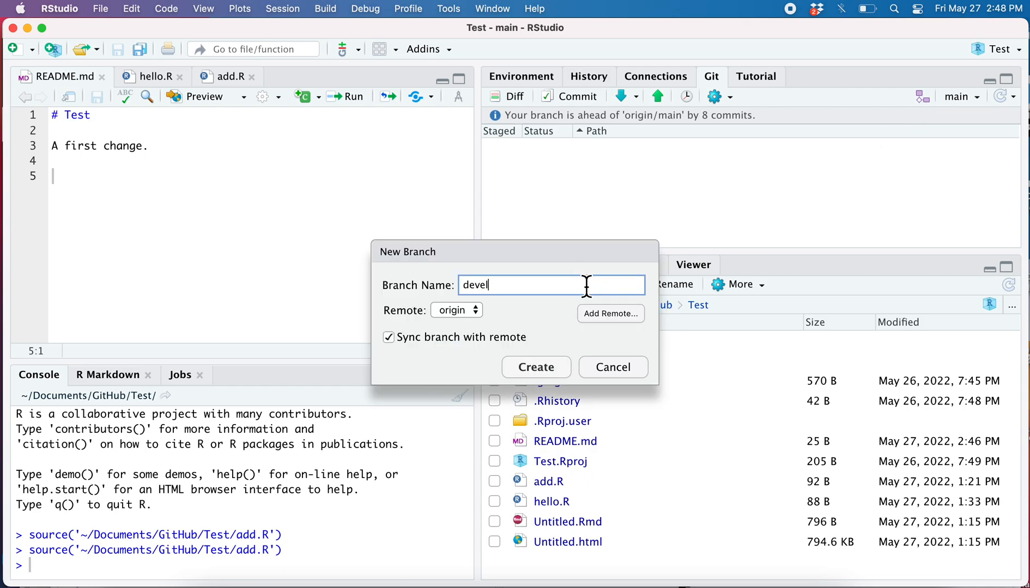
{"action": "type", "text": "opment"}
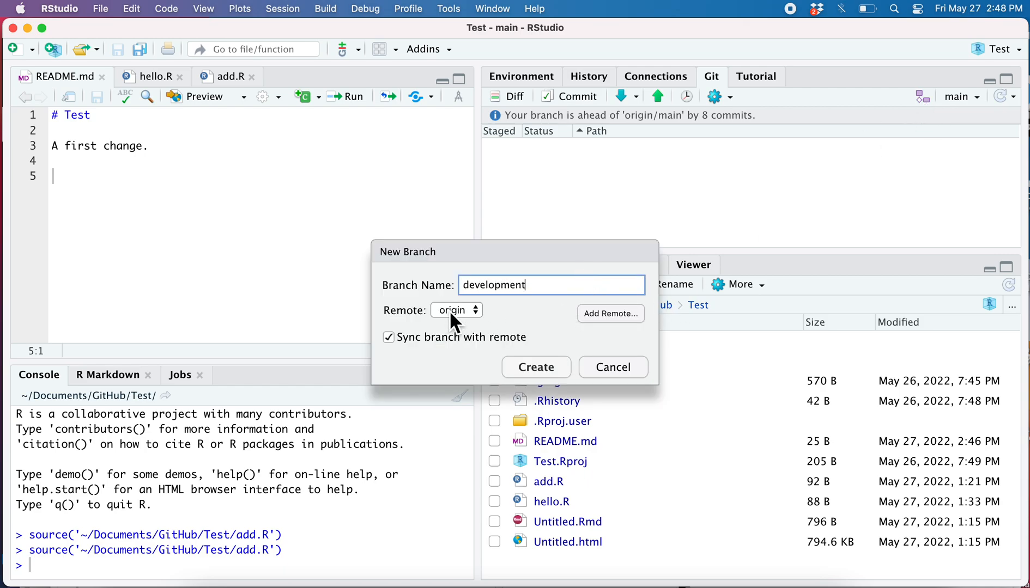
{"action": "left_click", "coordinate": [388, 336]}
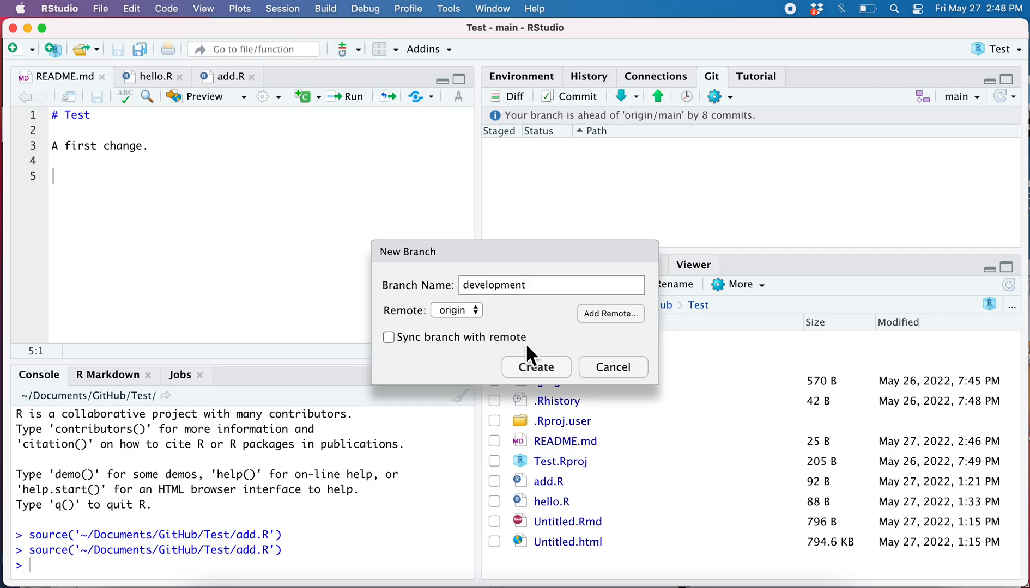
{"action": "mouse_move", "coordinate": [564, 384]}
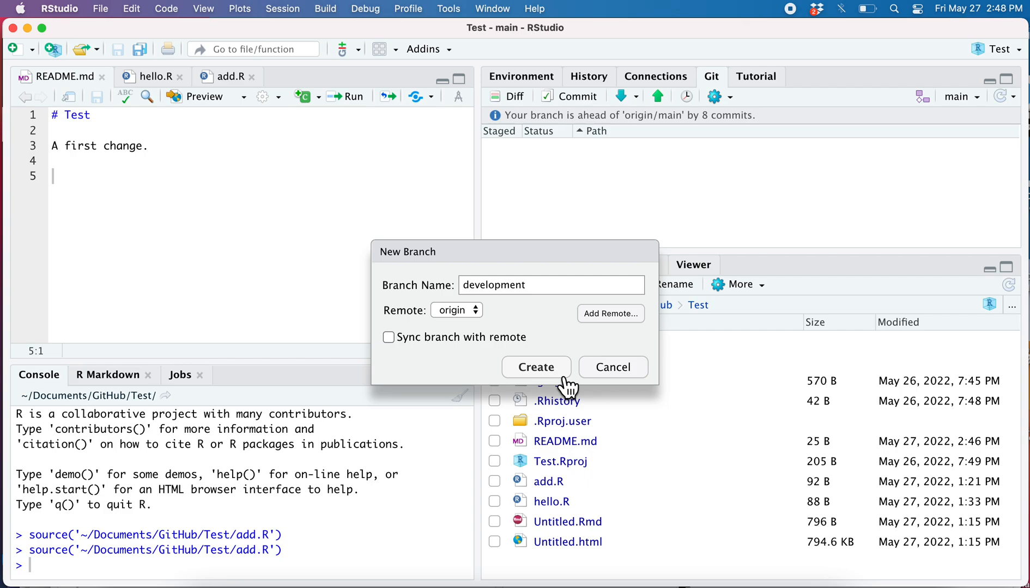
{"action": "left_click", "coordinate": [536, 367]}
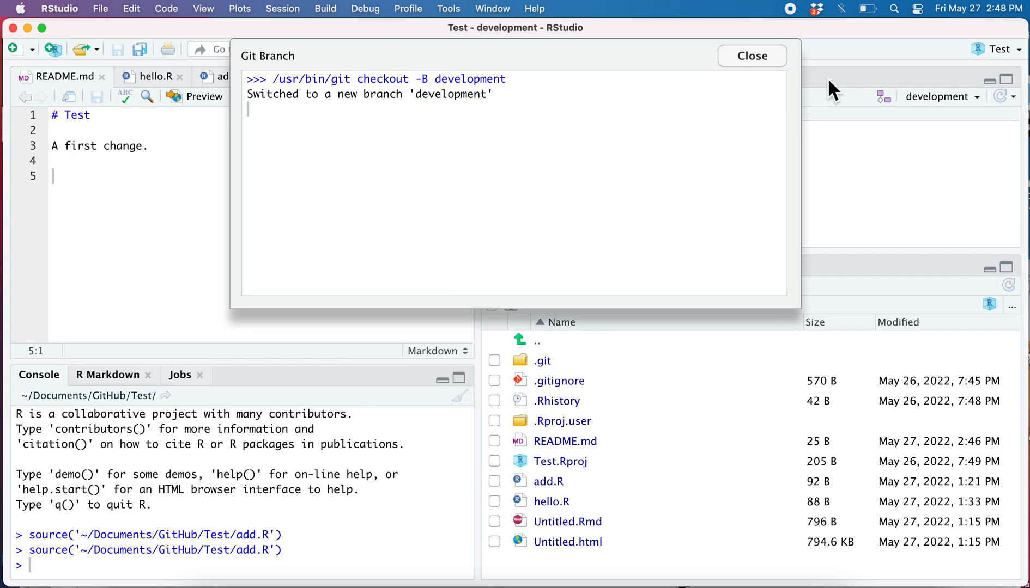
Step: Dismiss the Git Branch output window, leaving the project on development
{"action": "left_click", "coordinate": [751, 56]}
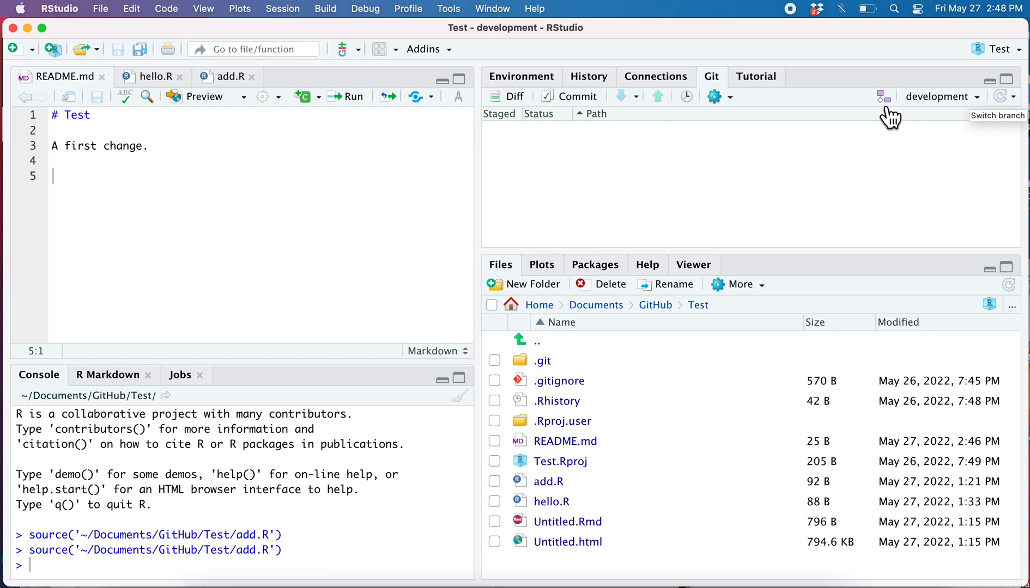
{"action": "mouse_move", "coordinate": [80, 184]}
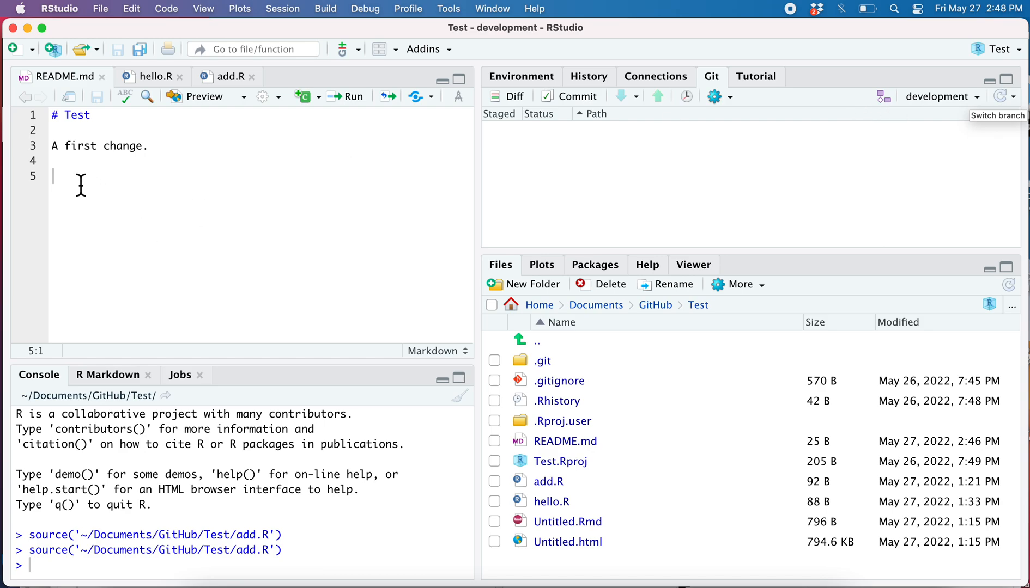
Step: Add 'A line on the dev branch.' as line 5 of README.md and save the file
{"action": "type", "text": "A"}
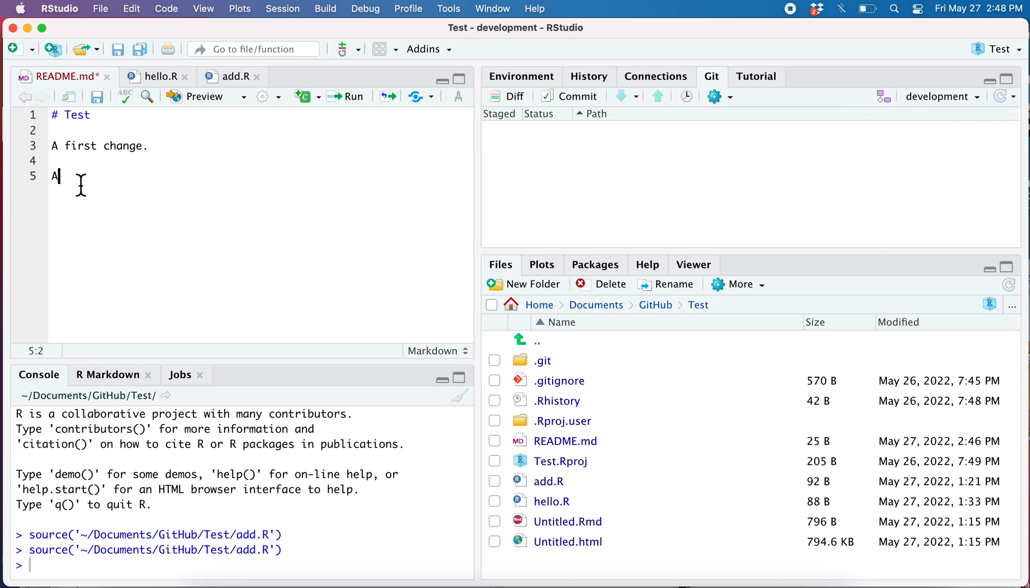
{"action": "type", "text": "line on the"}
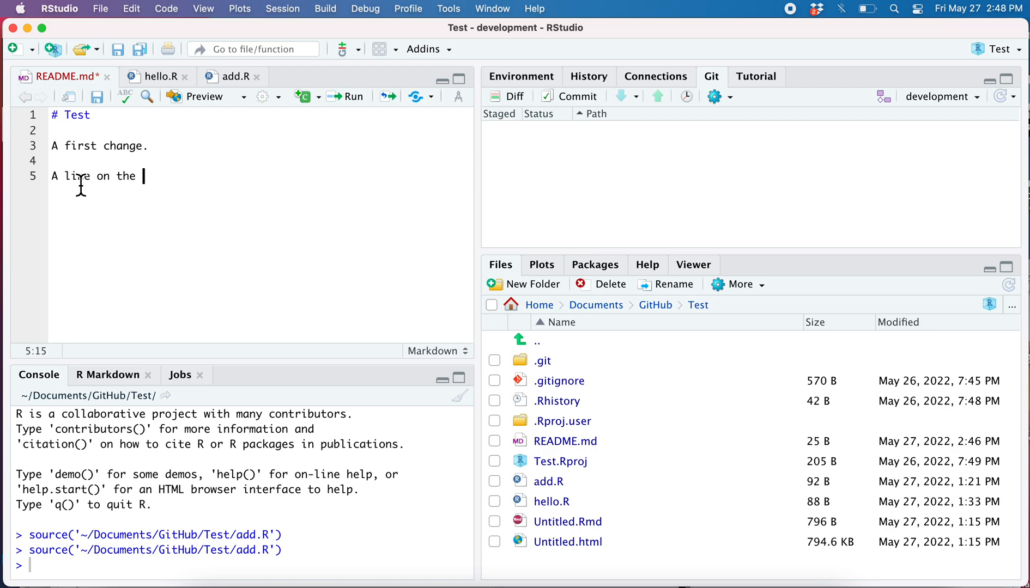
{"action": "type", "text": "dev branch."}
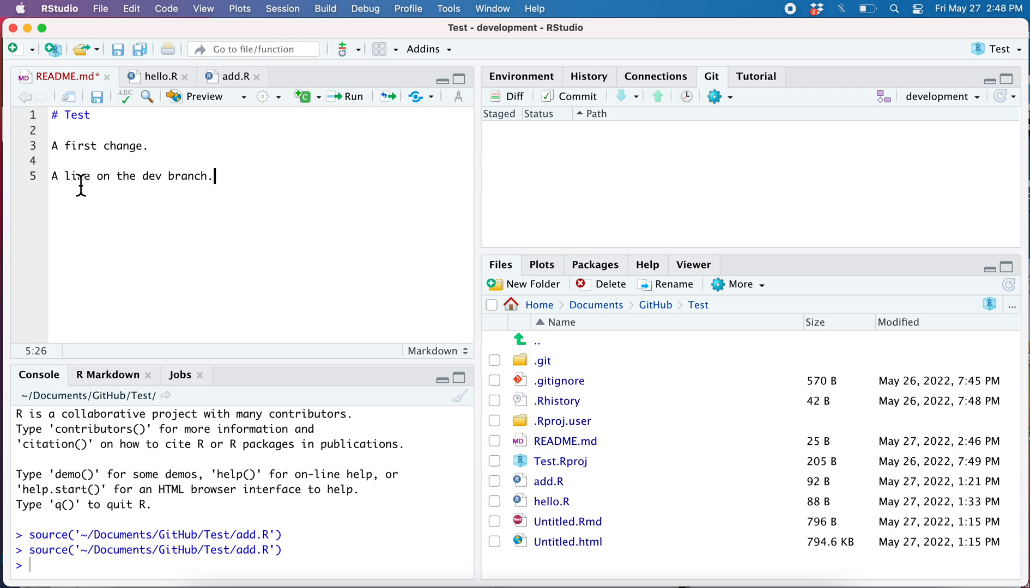
{"action": "key", "text": "Return"}
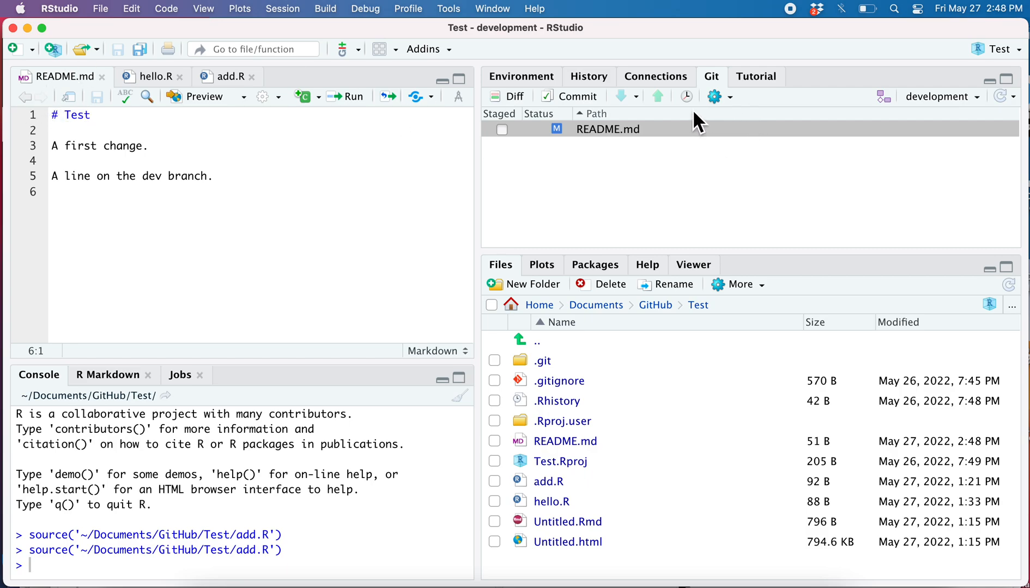
{"action": "mouse_move", "coordinate": [511, 143]}
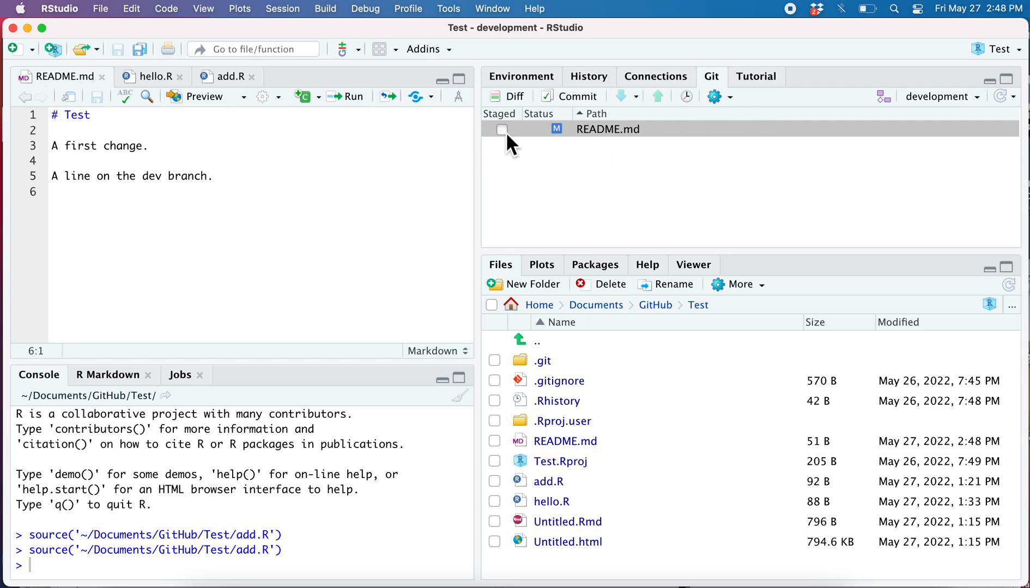
Step: Stage README.md and commit it on development with the message 'add a dev line'
{"action": "left_click", "coordinate": [502, 128]}
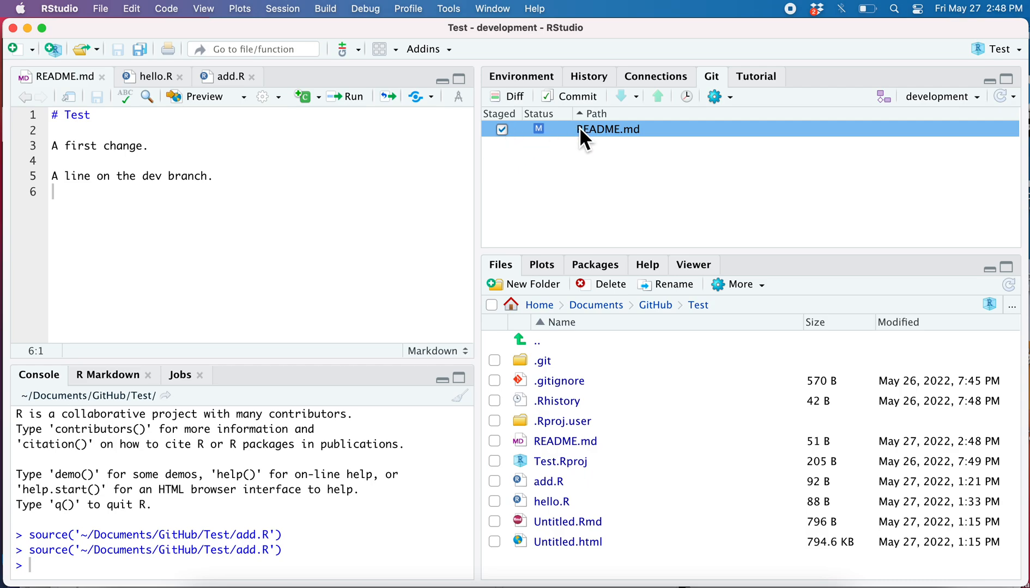
{"action": "left_click", "coordinate": [569, 96]}
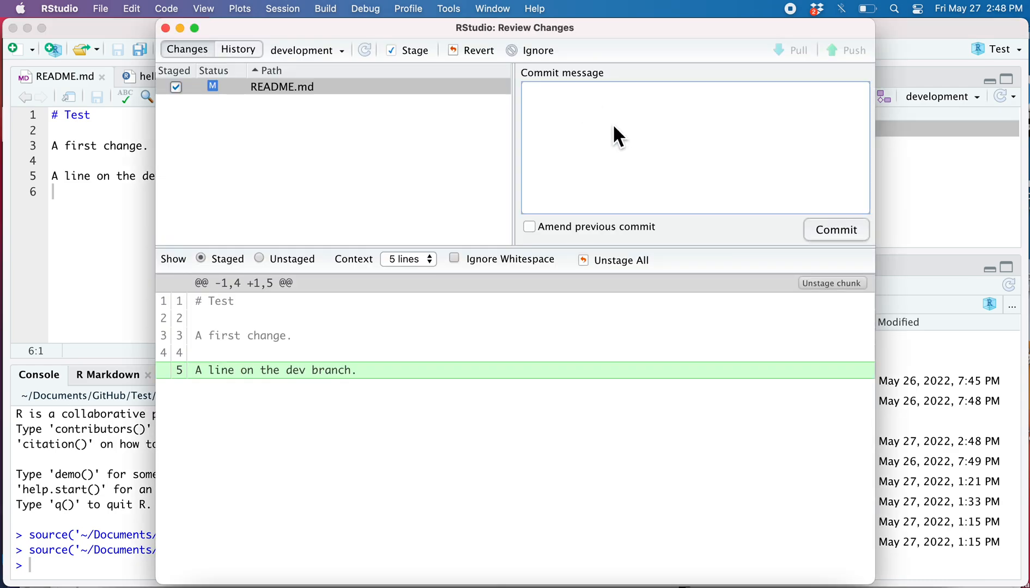
{"action": "type", "text": "add a d"}
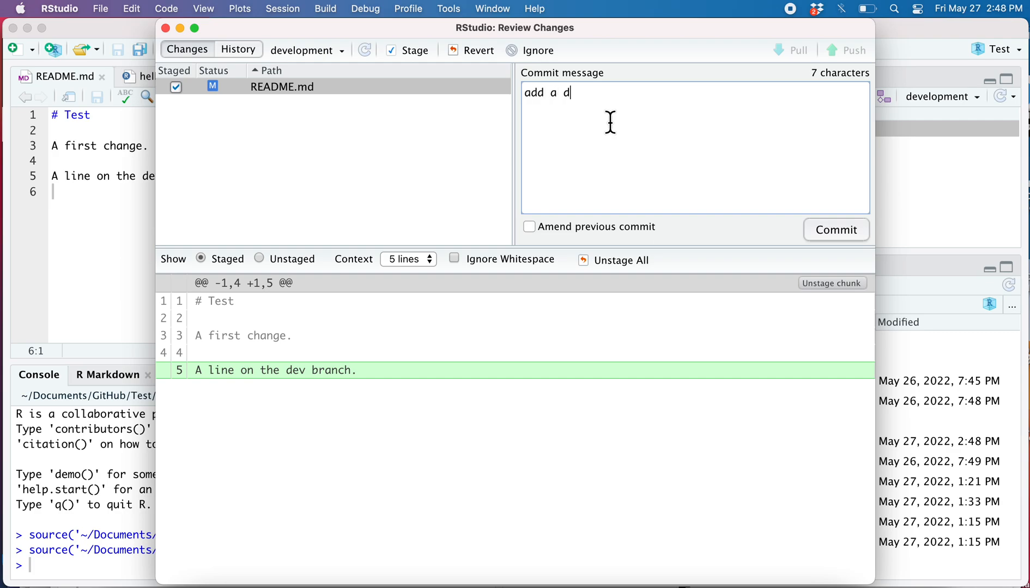
{"action": "type", "text": "ev line"}
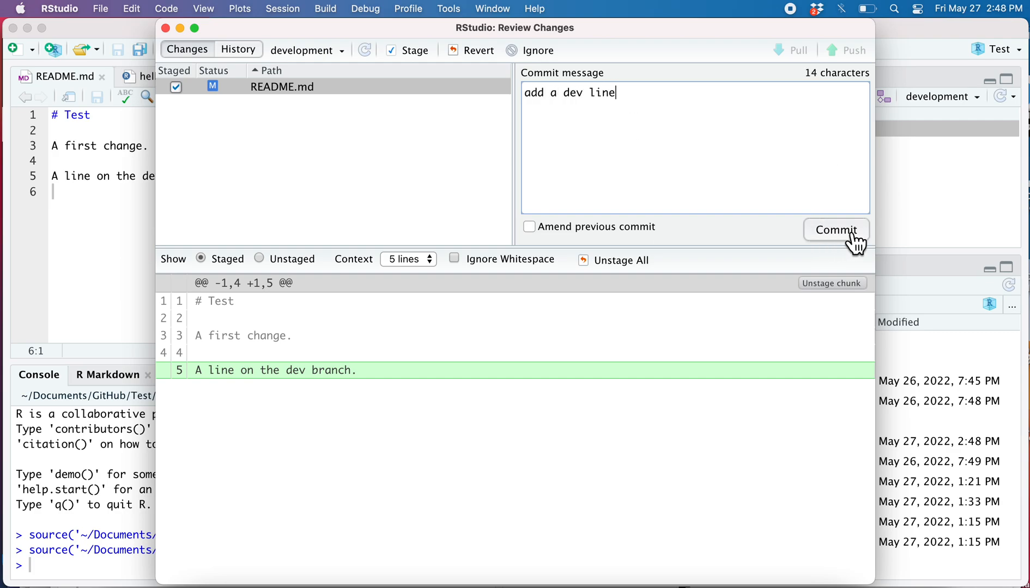
{"action": "left_click", "coordinate": [835, 230]}
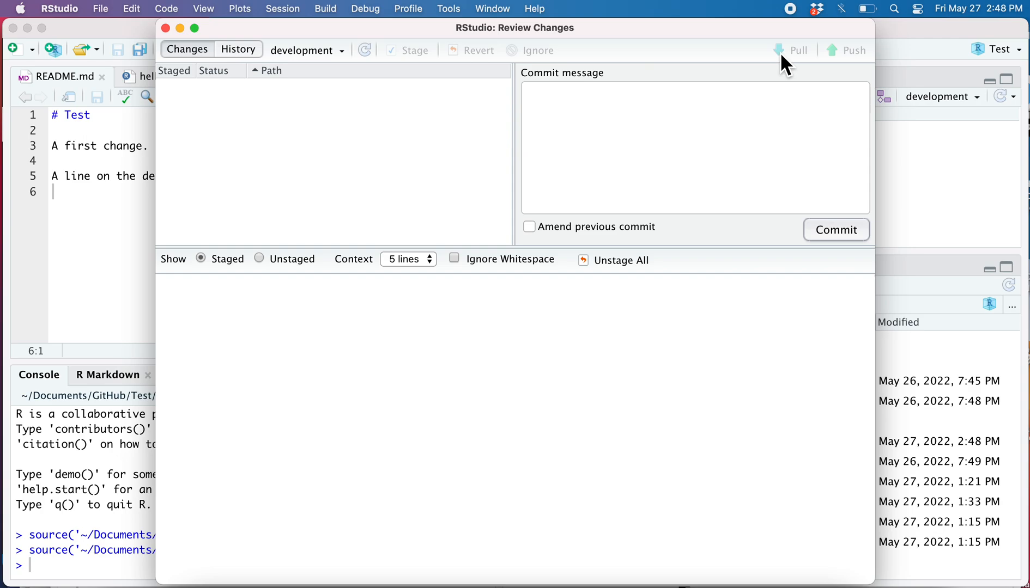
{"action": "left_click", "coordinate": [166, 27]}
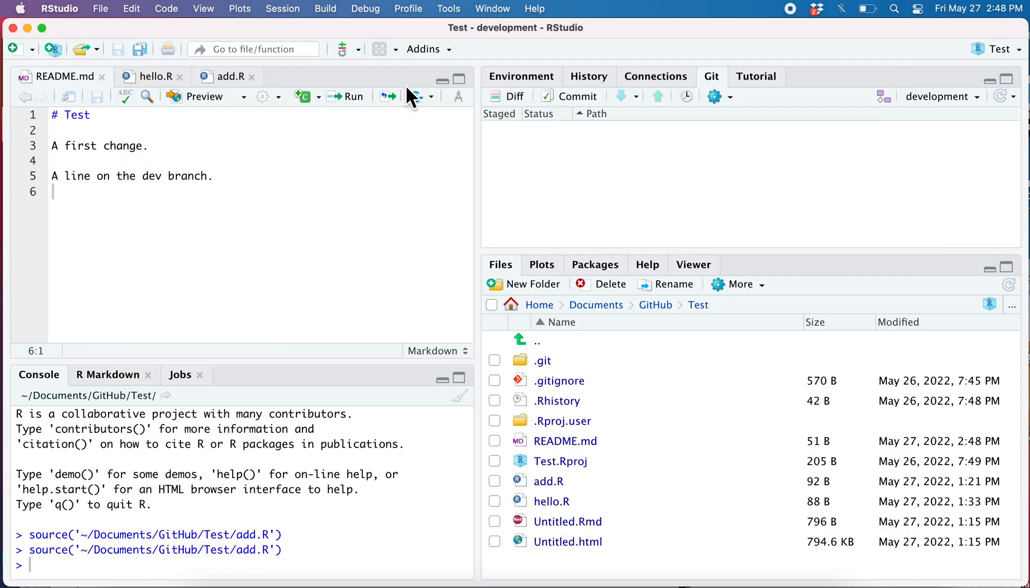
{"action": "mouse_move", "coordinate": [156, 194]}
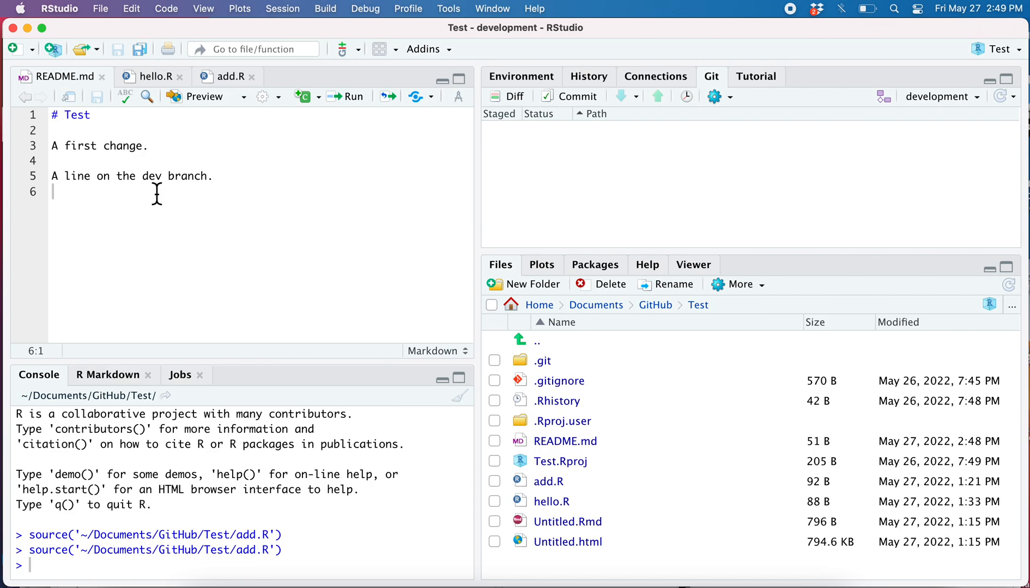
{"action": "mouse_move", "coordinate": [741, 111]}
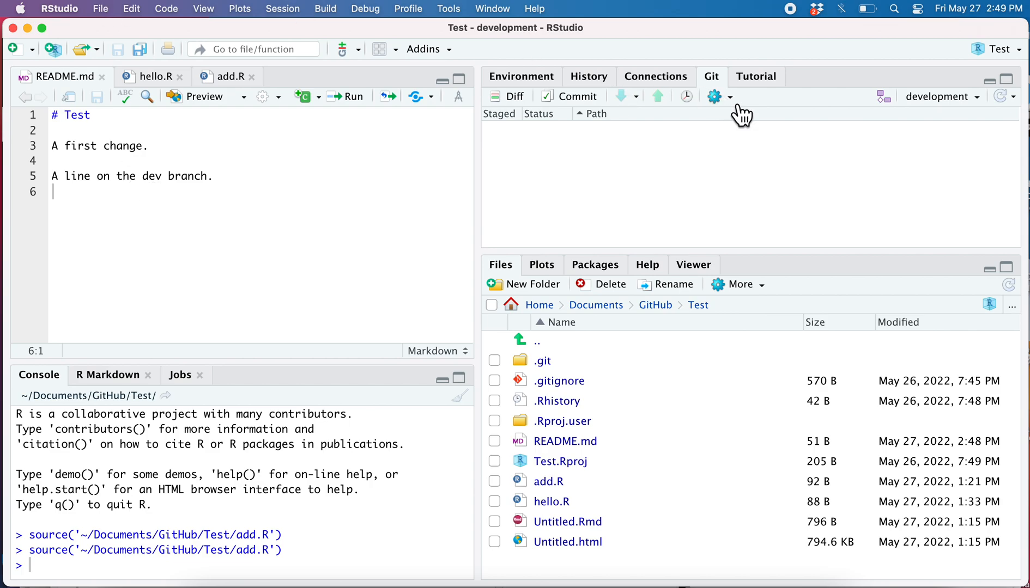
{"action": "mouse_move", "coordinate": [724, 95]}
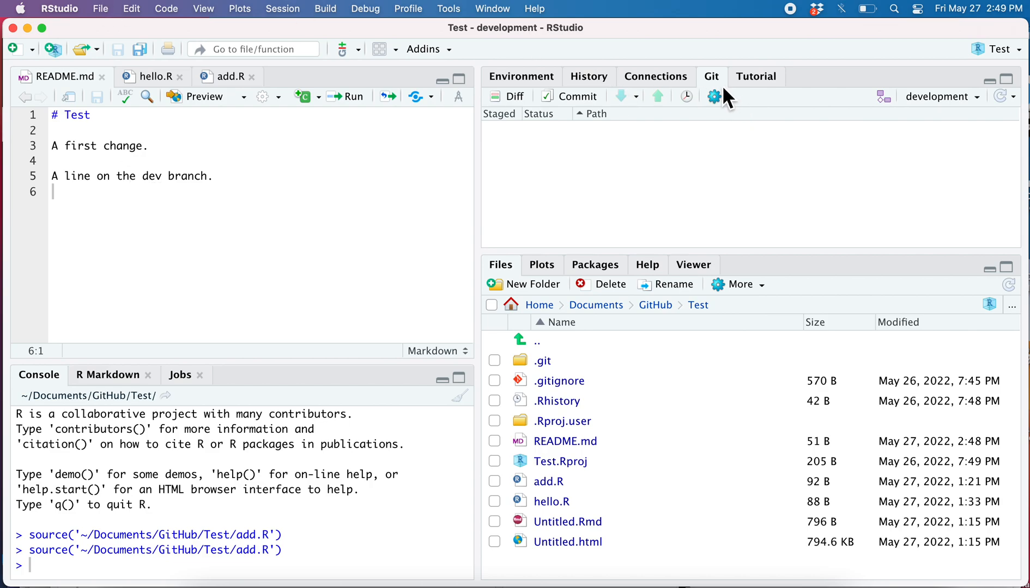
{"action": "mouse_move", "coordinate": [739, 118]}
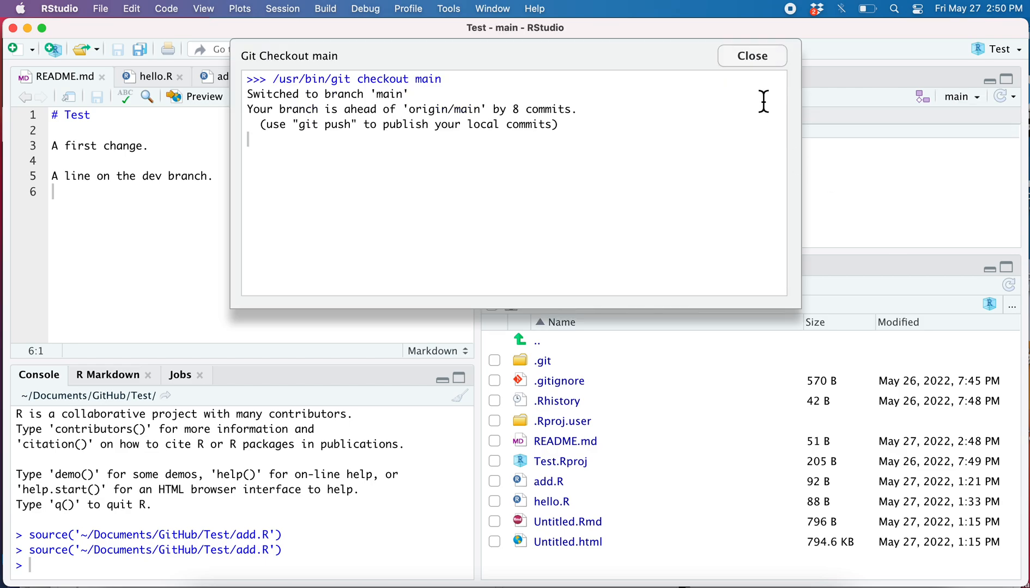
Step: Dismiss the Git Checkout output after switching back to main
{"action": "left_click", "coordinate": [750, 55]}
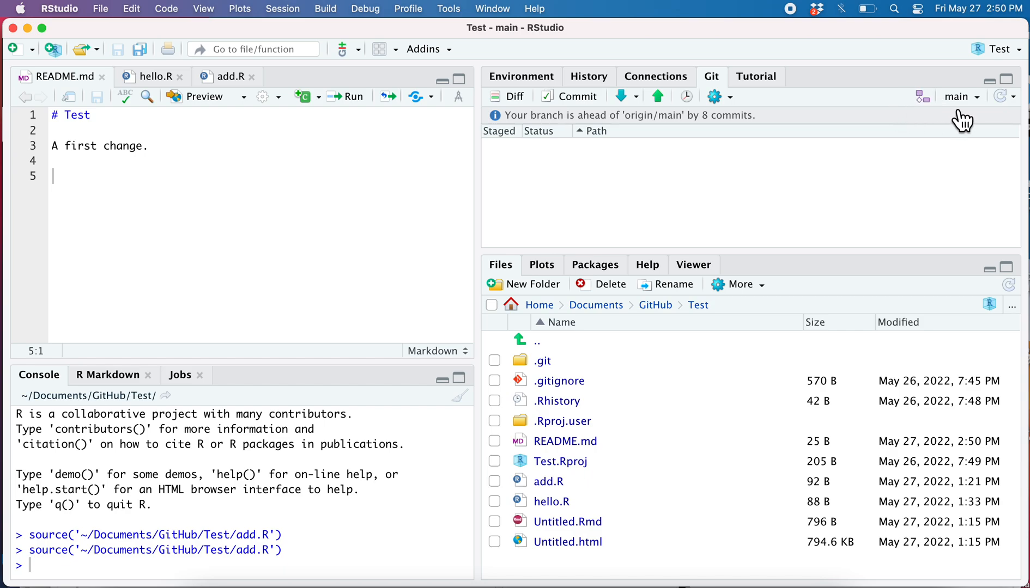
{"action": "mouse_move", "coordinate": [1001, 180]}
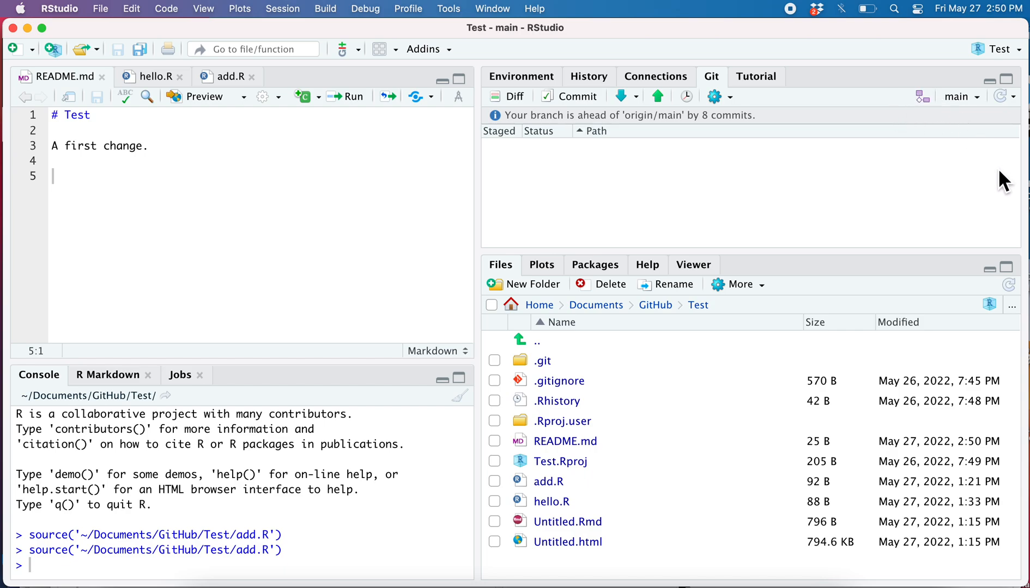
{"action": "mouse_move", "coordinate": [931, 158]}
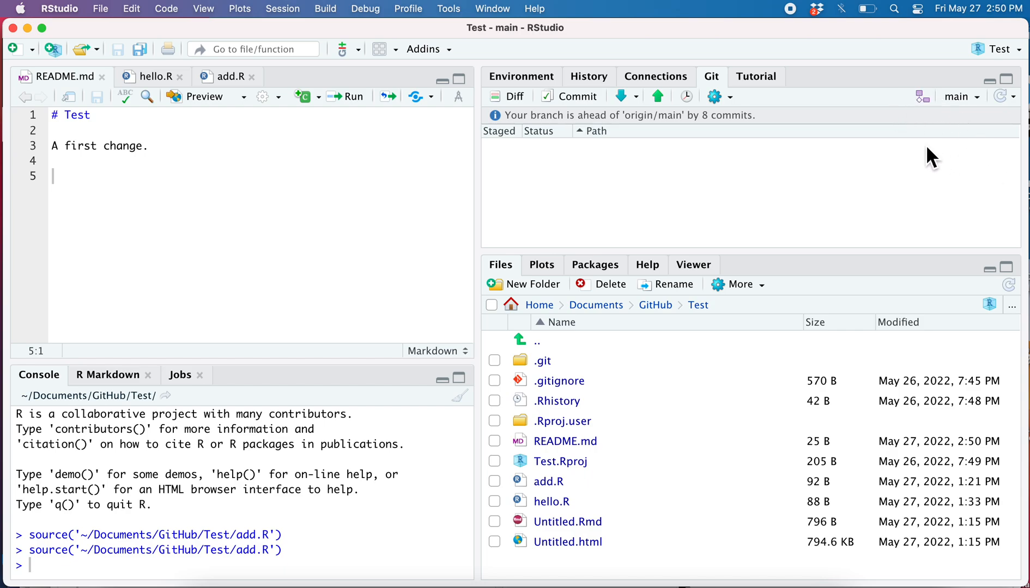
{"action": "mouse_move", "coordinate": [736, 114]}
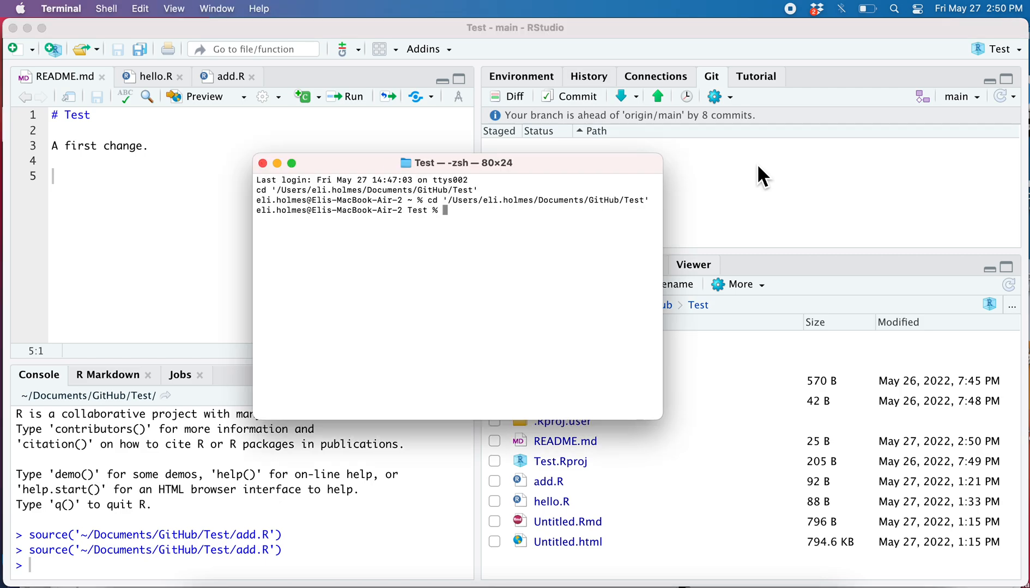
{"action": "mouse_move", "coordinate": [555, 177]}
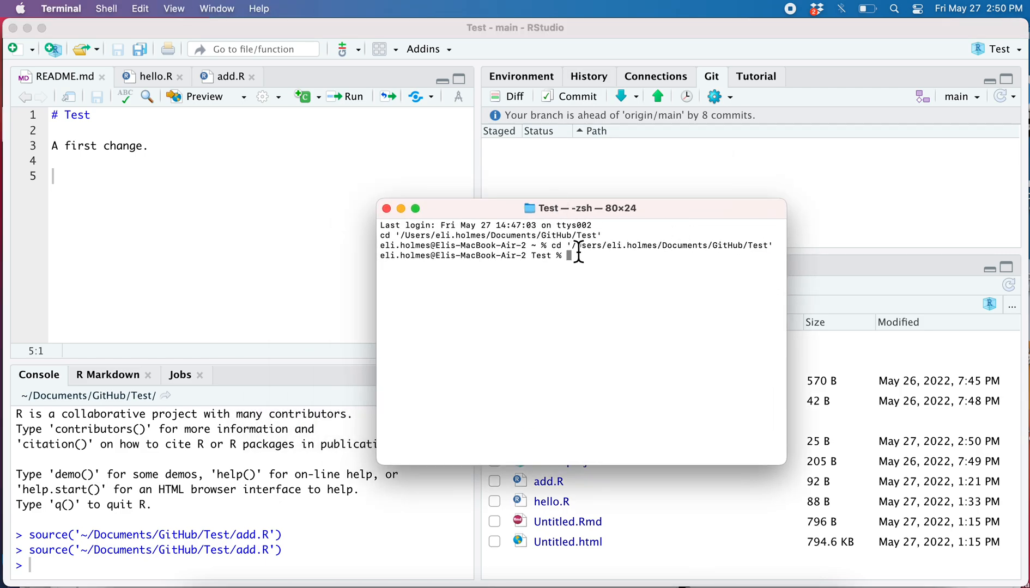
{"action": "mouse_move", "coordinate": [592, 264]}
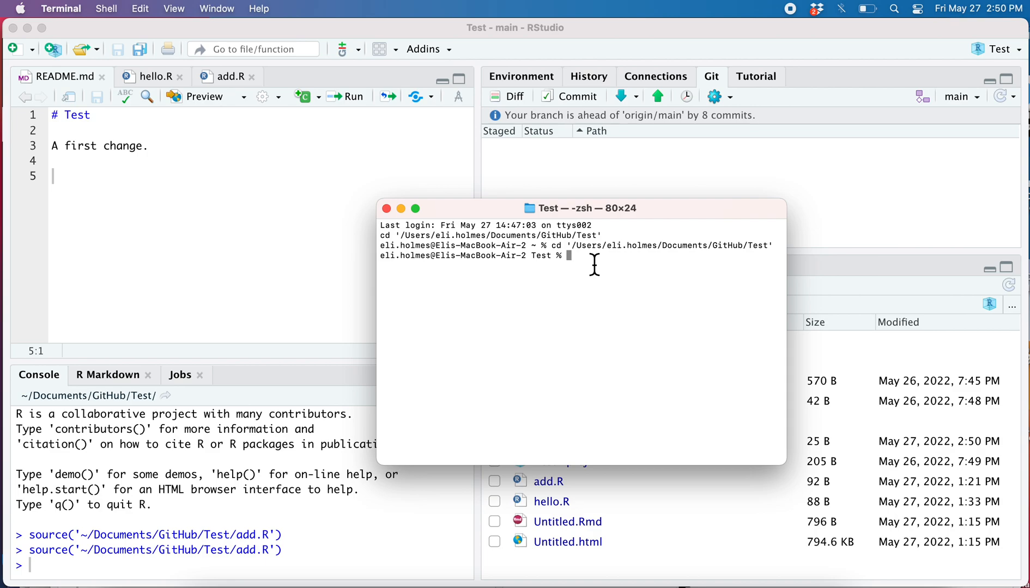
Step: Run git diff main..development to compare README.md between the branches
{"action": "type", "text": "git d"}
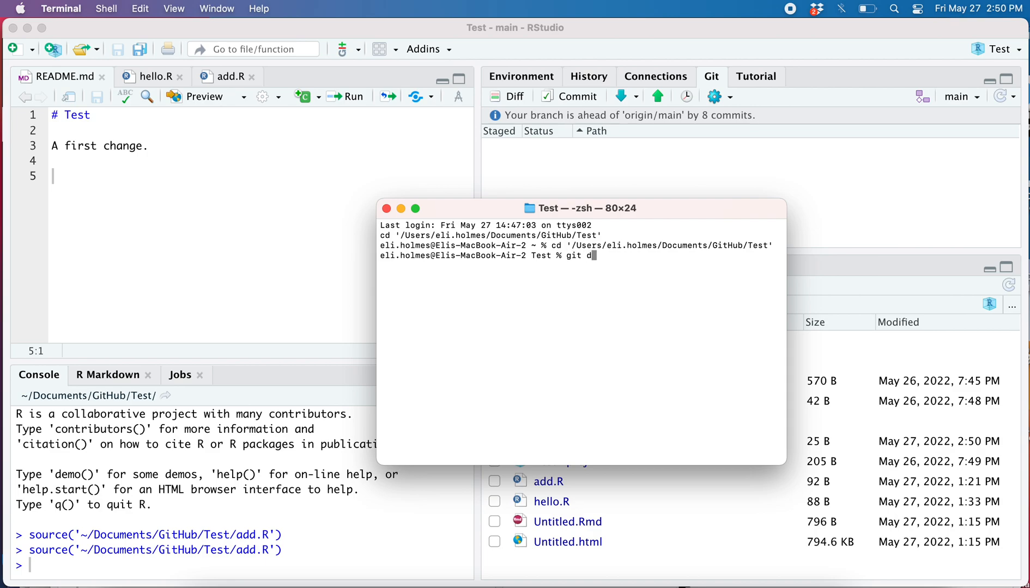
{"action": "type", "text": "iff main..development"}
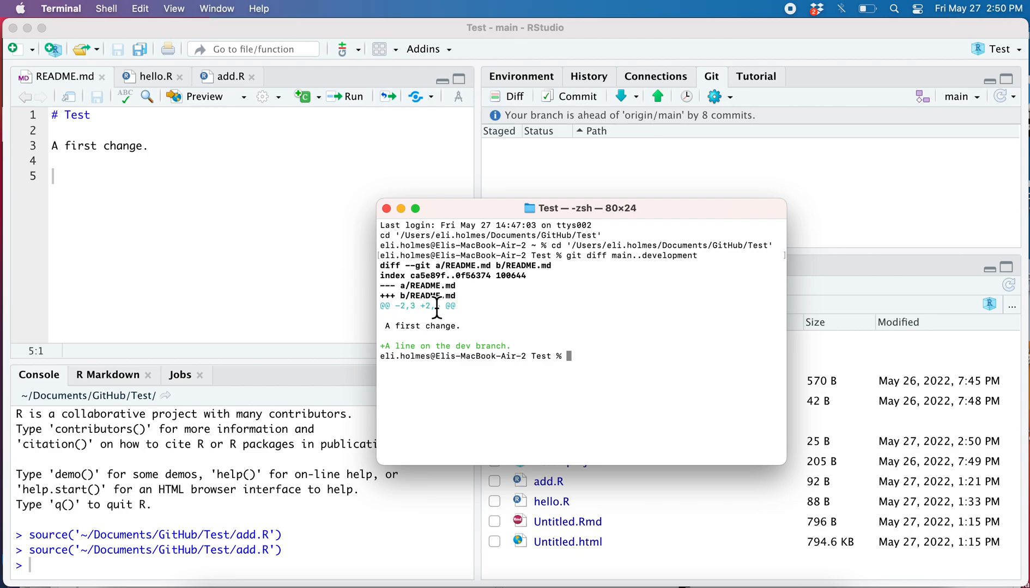
{"action": "mouse_move", "coordinate": [386, 351]}
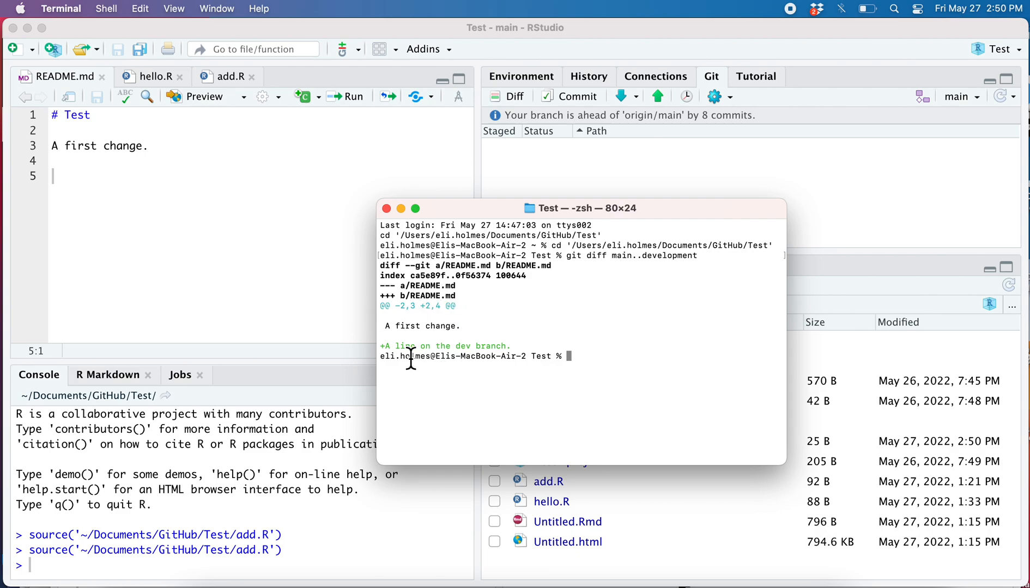
{"action": "mouse_move", "coordinate": [528, 349]}
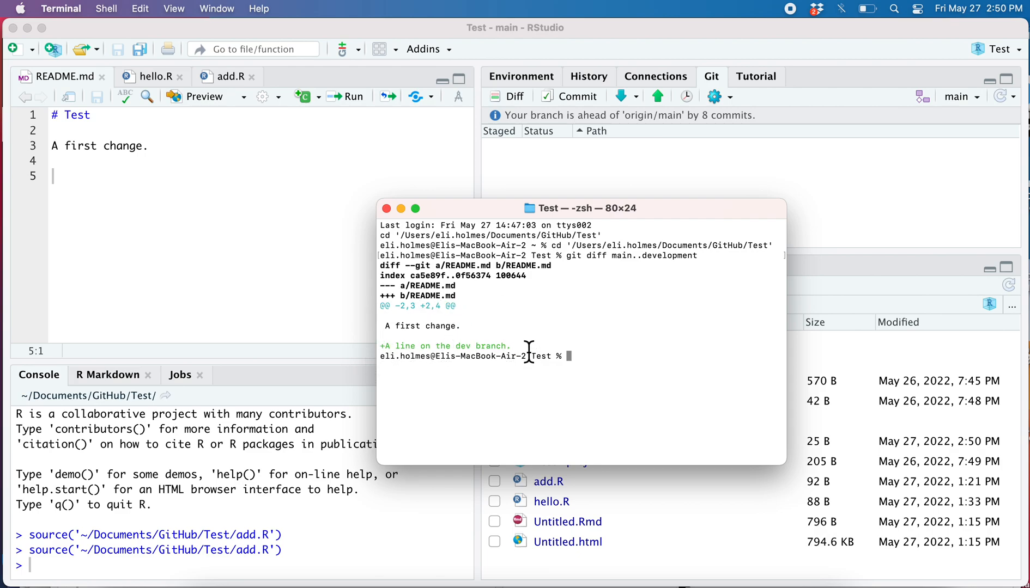
{"action": "mouse_move", "coordinate": [615, 366]}
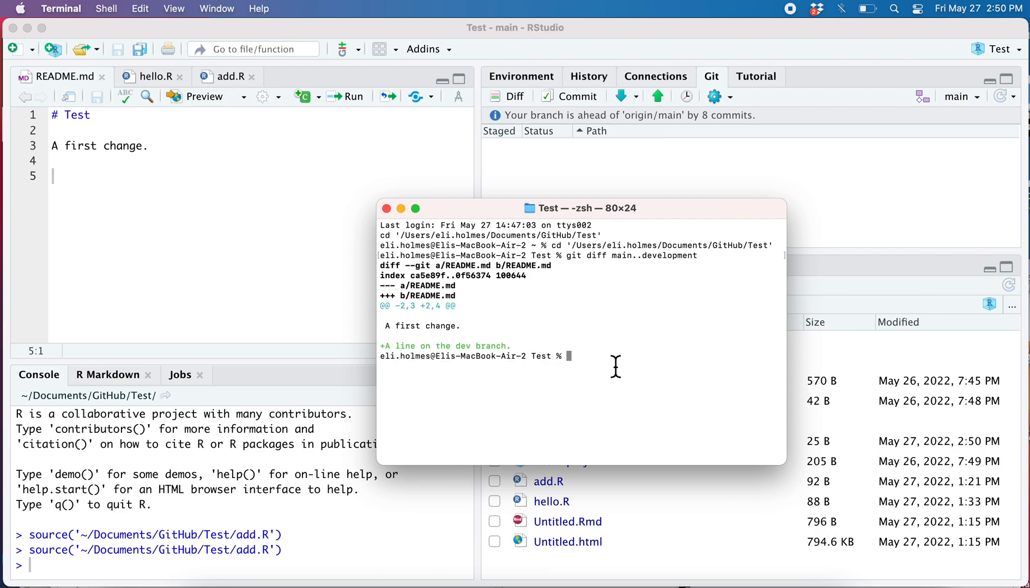
{"action": "type", "text": "git"}
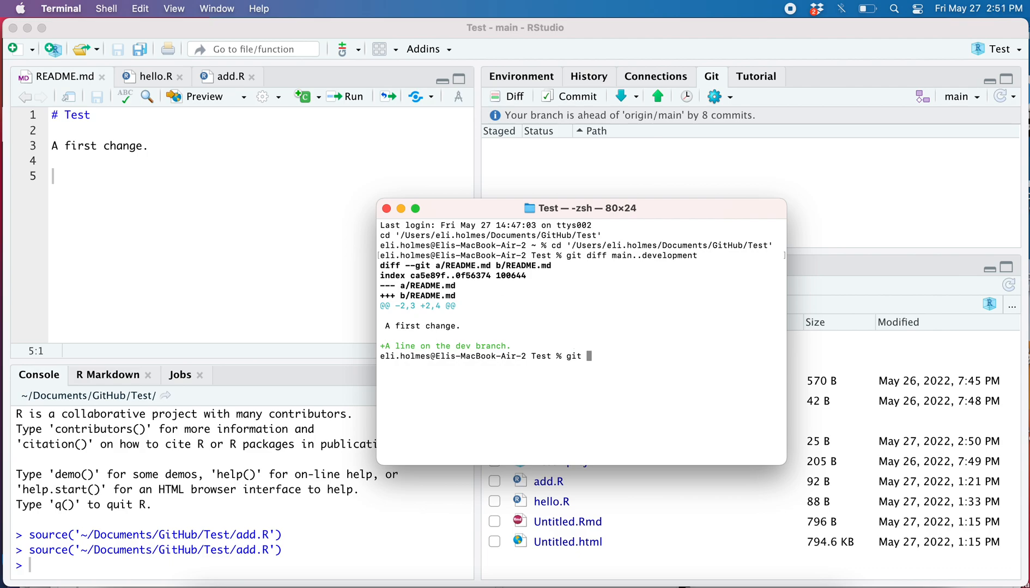
{"action": "type", "text": "merge"}
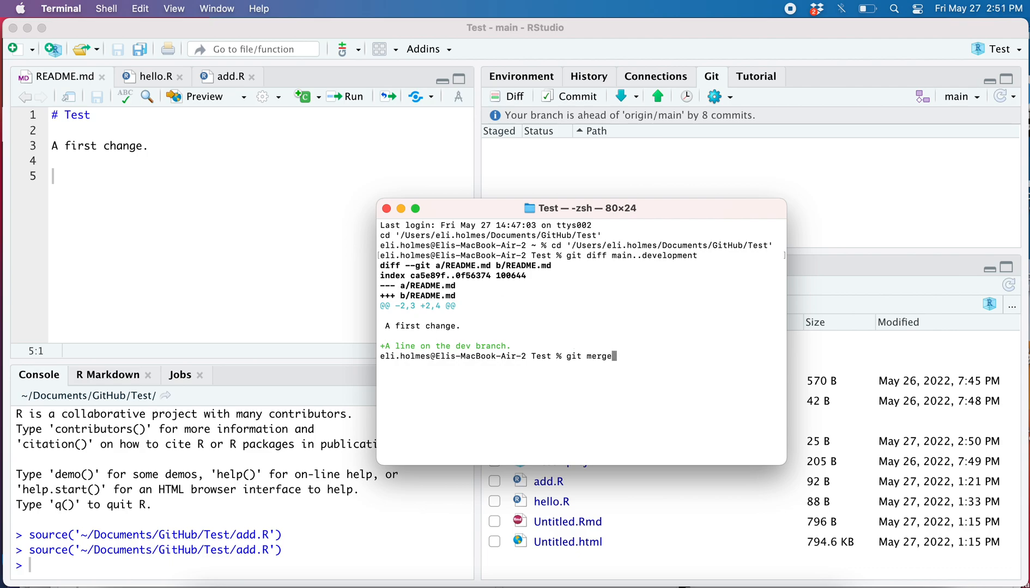
{"action": "type", "text": "develo"}
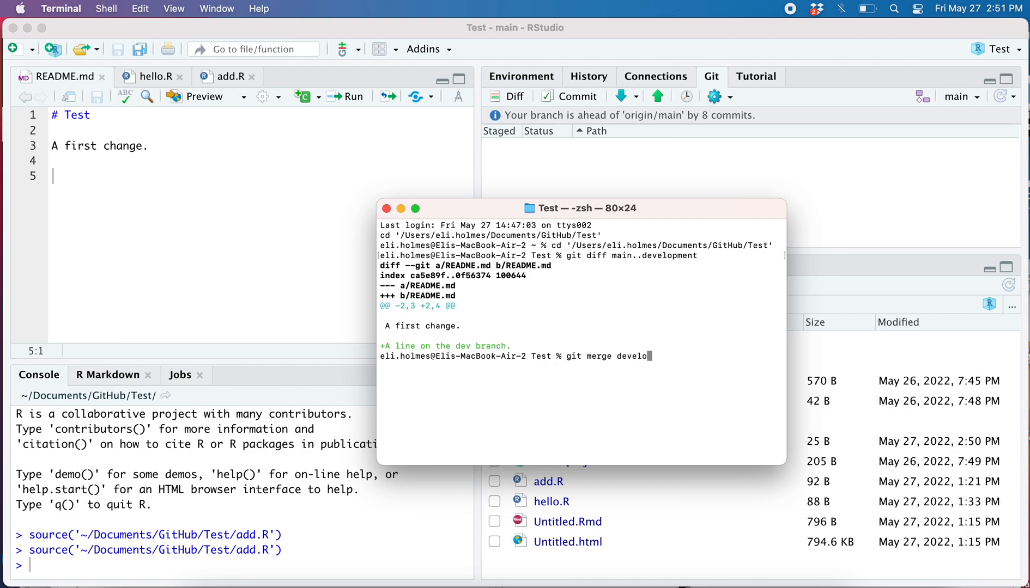
{"action": "type", "text": "pment"}
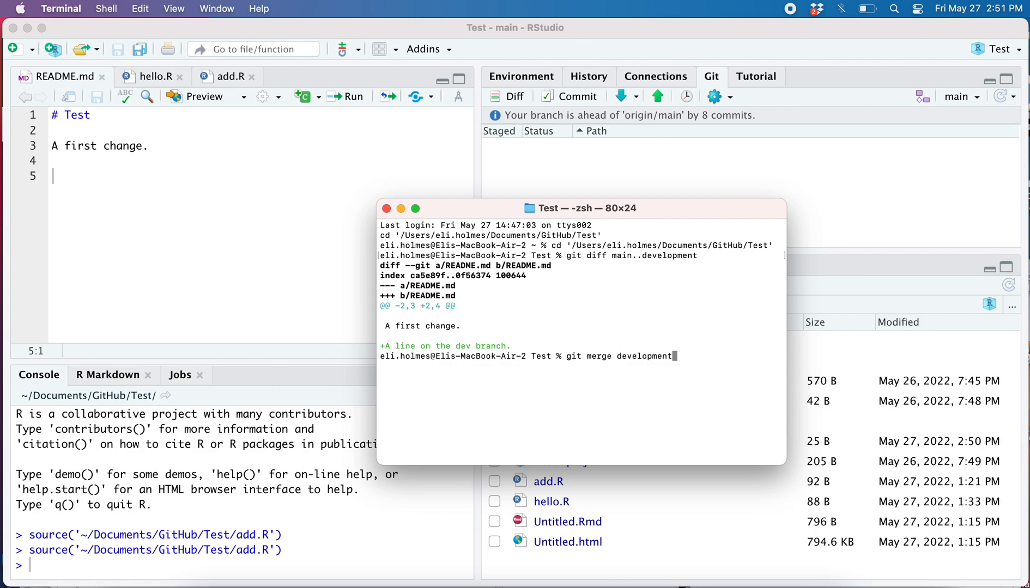
{"action": "key", "text": "backspace"}
{"action": "type", "text": "git st"}
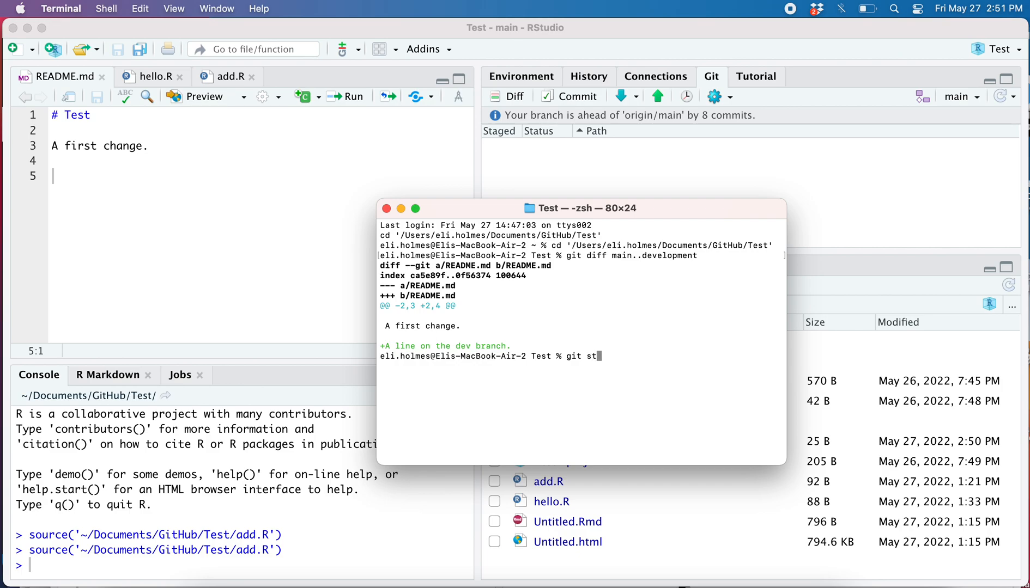
Step: Run git status and git branch to confirm main is clean and both branches exist
{"action": "key", "text": "Return"}
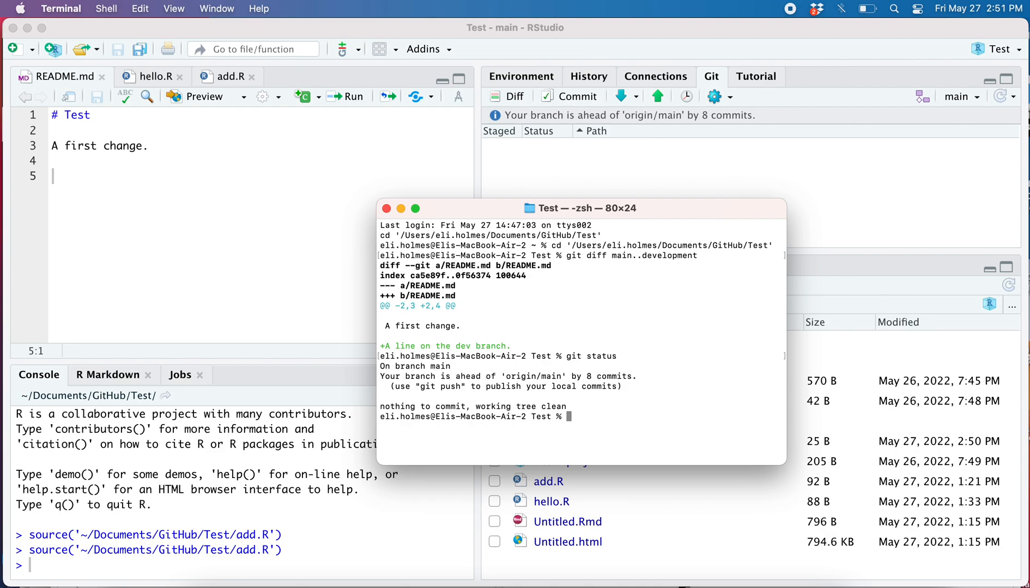
{"action": "type", "text": "git bran"}
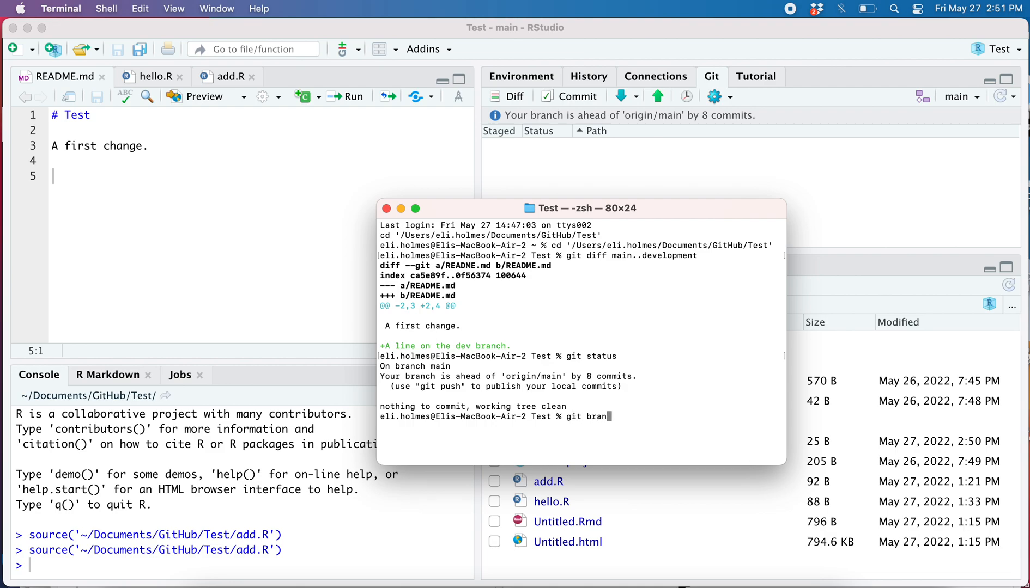
{"action": "key", "text": "Return"}
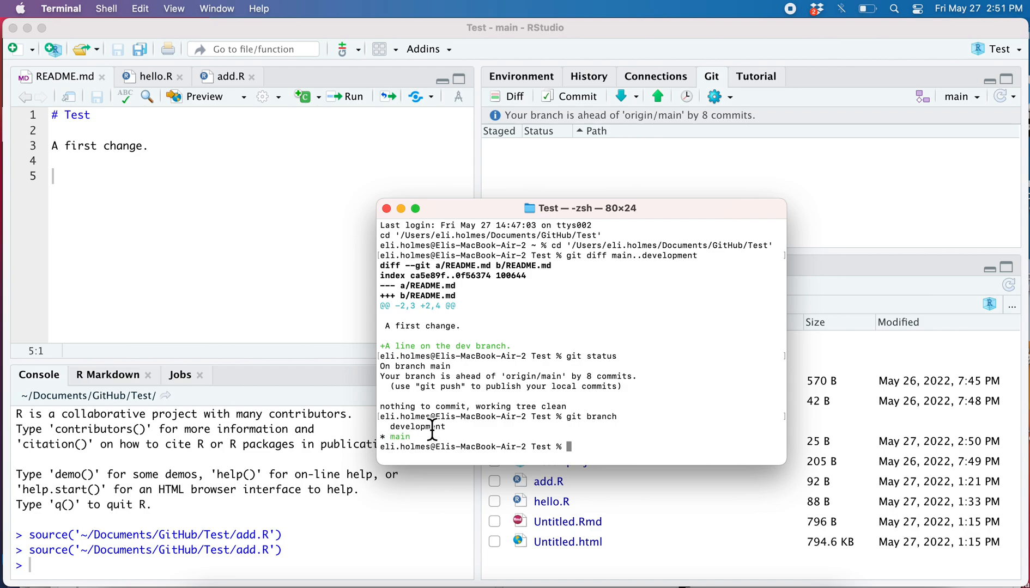
{"action": "mouse_move", "coordinate": [588, 450]}
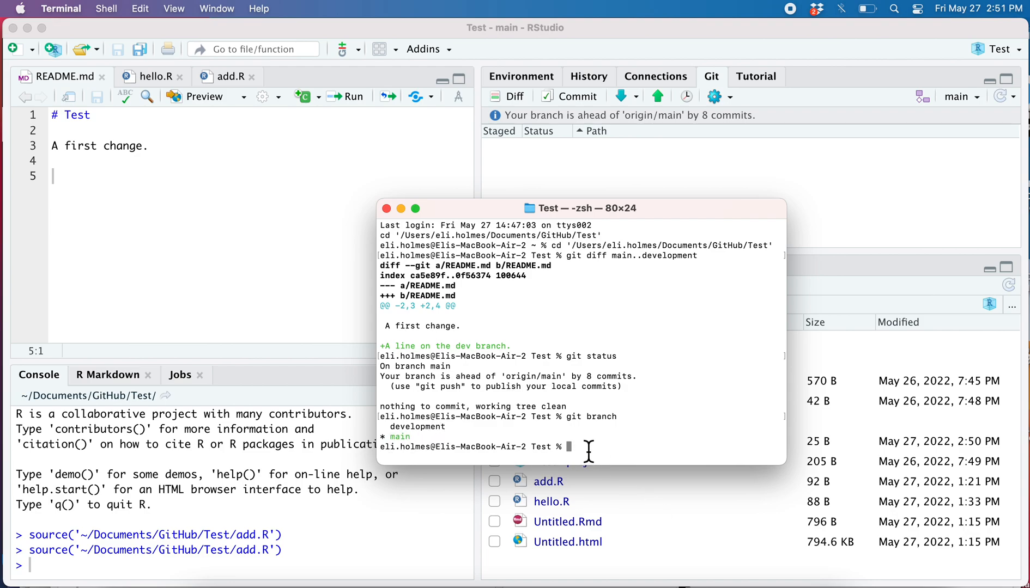
Step: Run git merge development to fast-forward main with the dev-branch line
{"action": "type", "text": "git"}
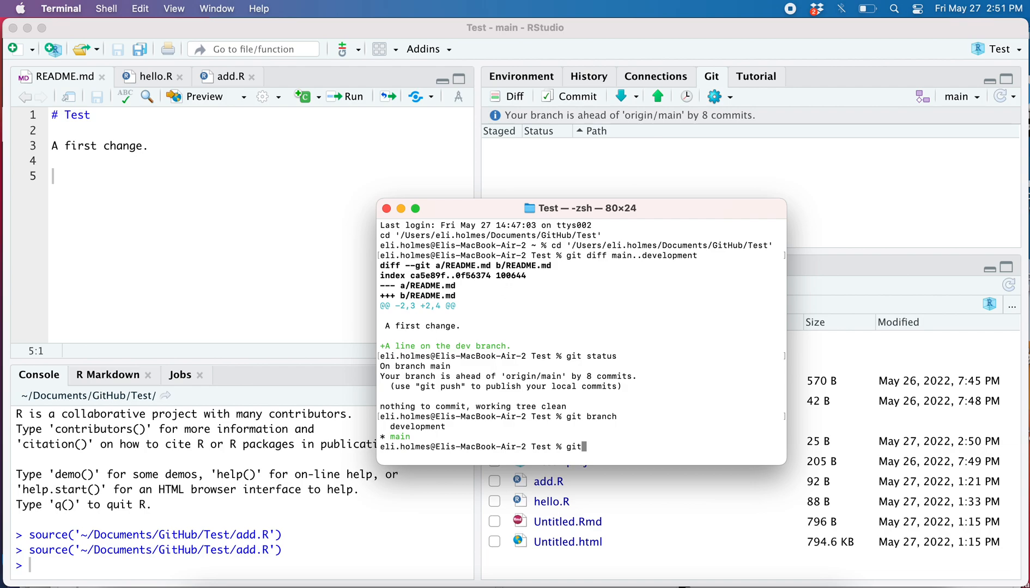
{"action": "type", "text": "merge"}
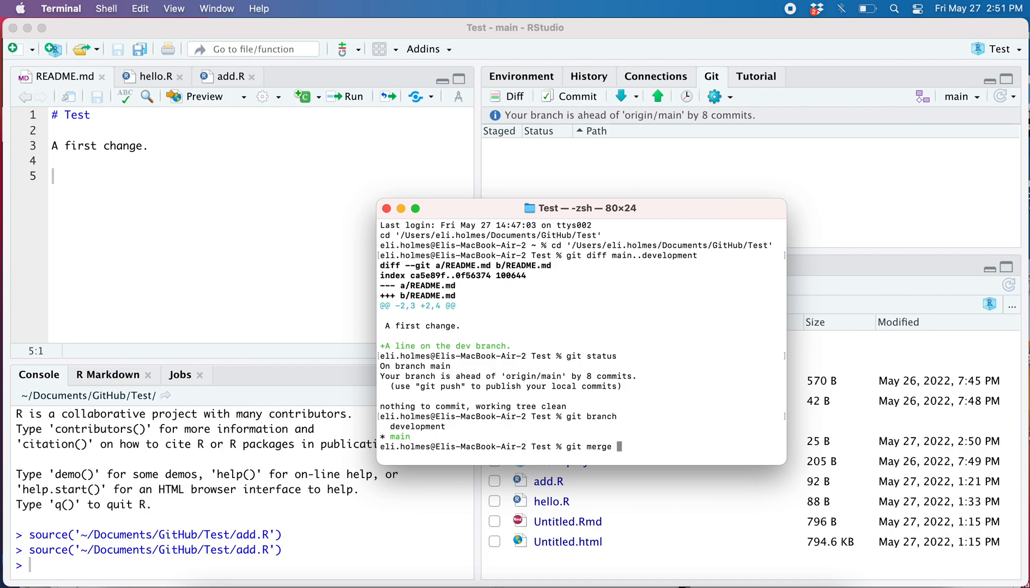
{"action": "type", "text": "devel"}
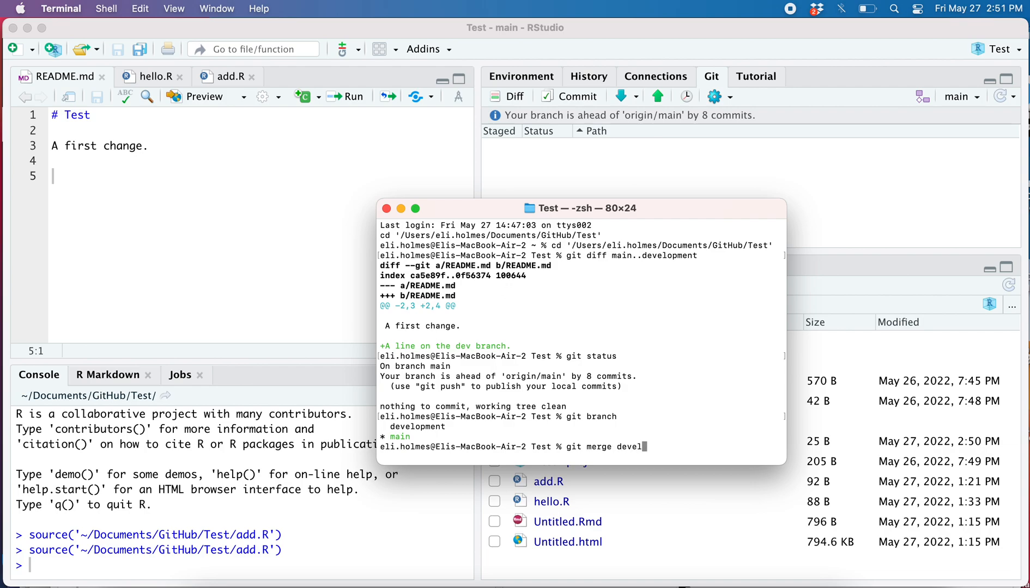
{"action": "type", "text": "opment"}
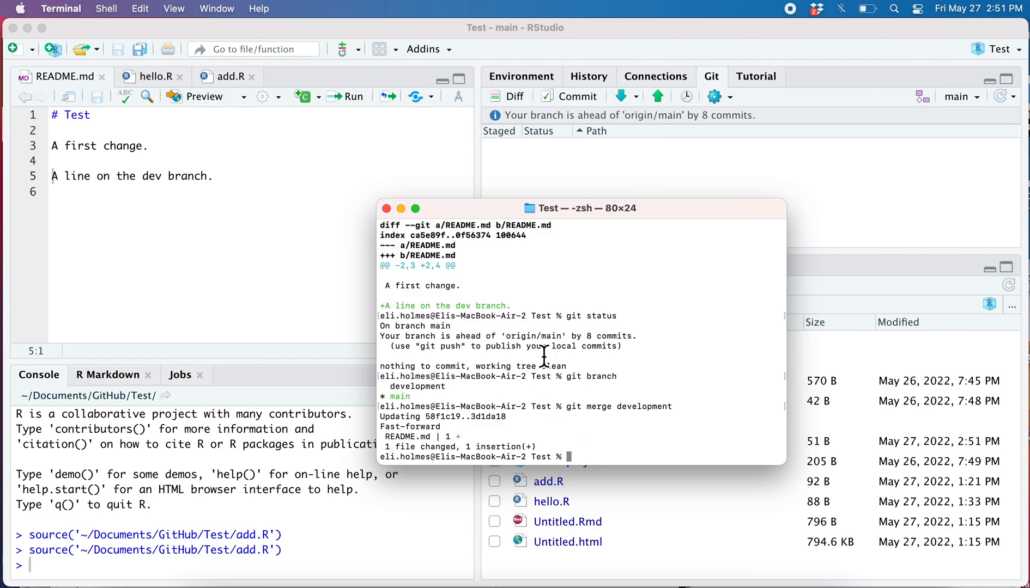
{"action": "mouse_move", "coordinate": [233, 324]}
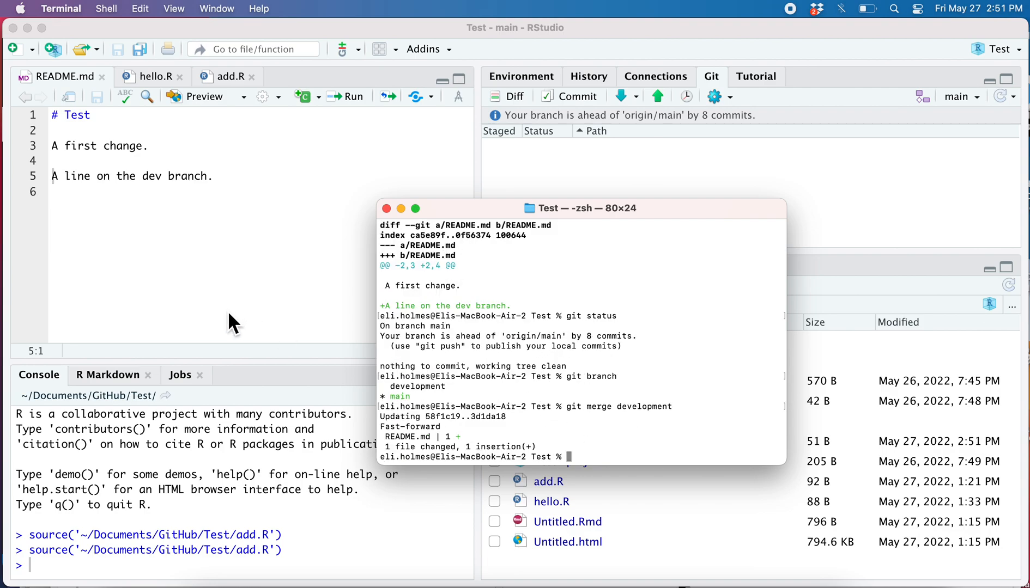
{"action": "mouse_move", "coordinate": [531, 188]}
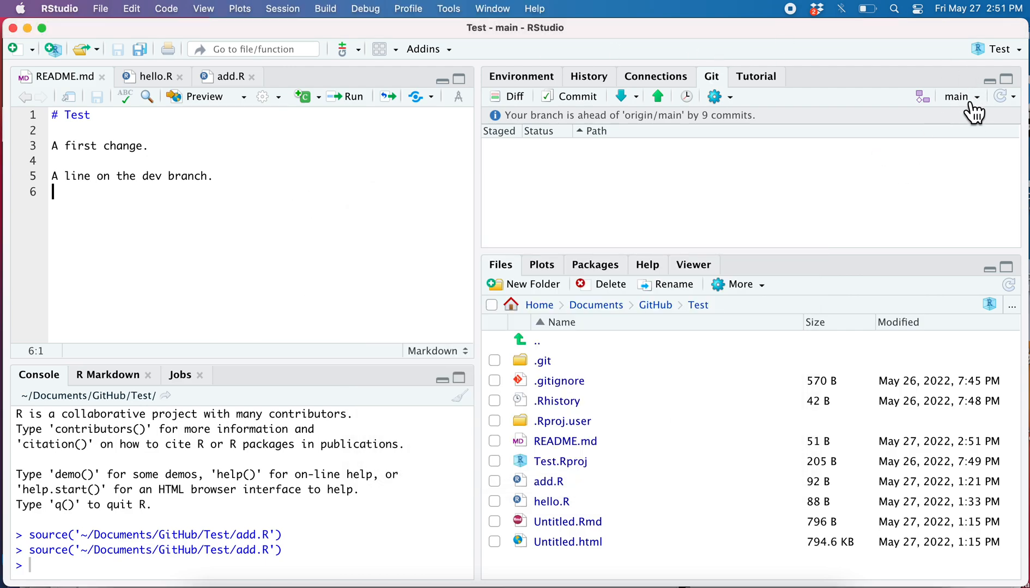
{"action": "mouse_move", "coordinate": [114, 193]}
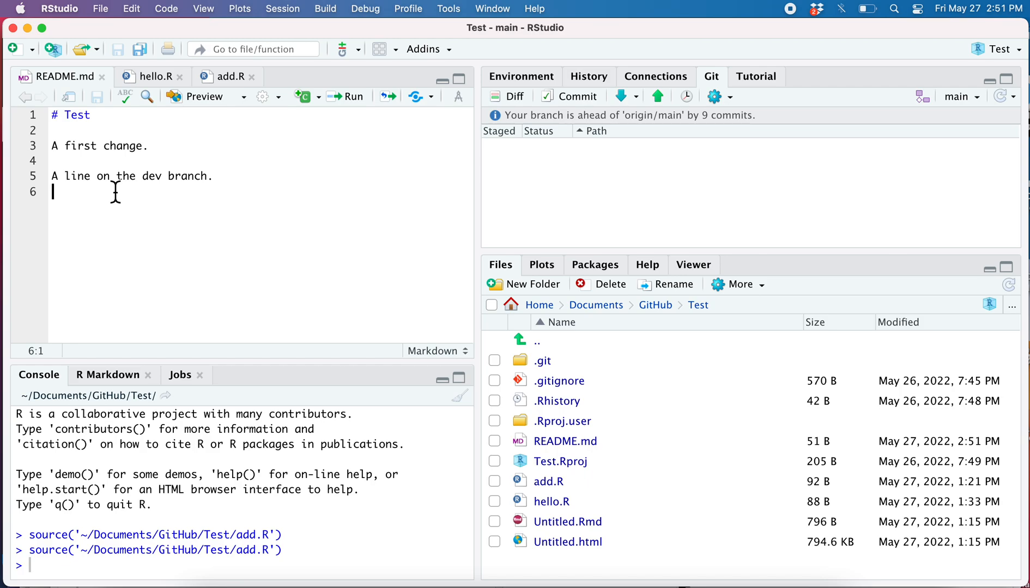
{"action": "mouse_move", "coordinate": [260, 237]}
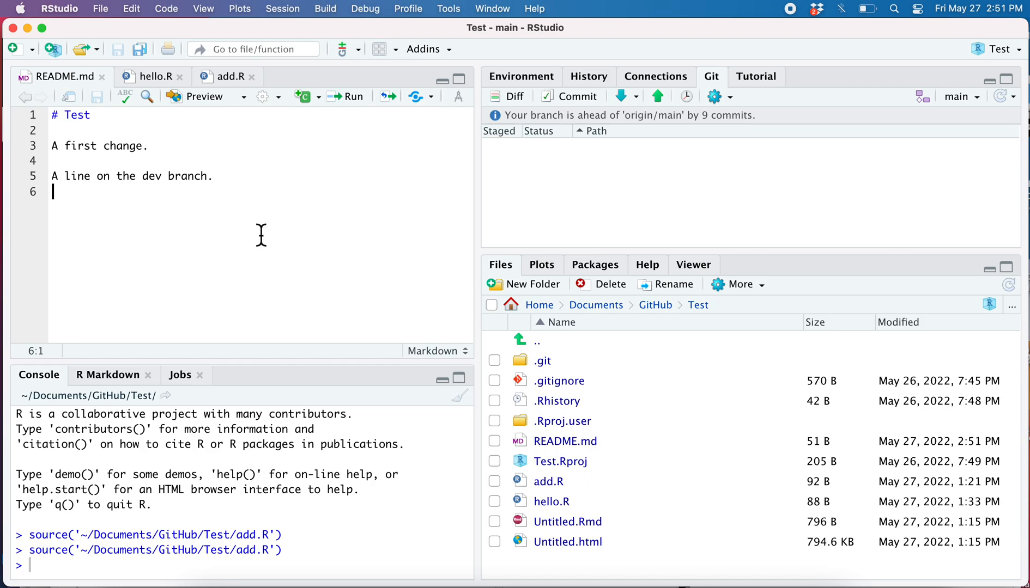
{"action": "mouse_move", "coordinate": [795, 42]}
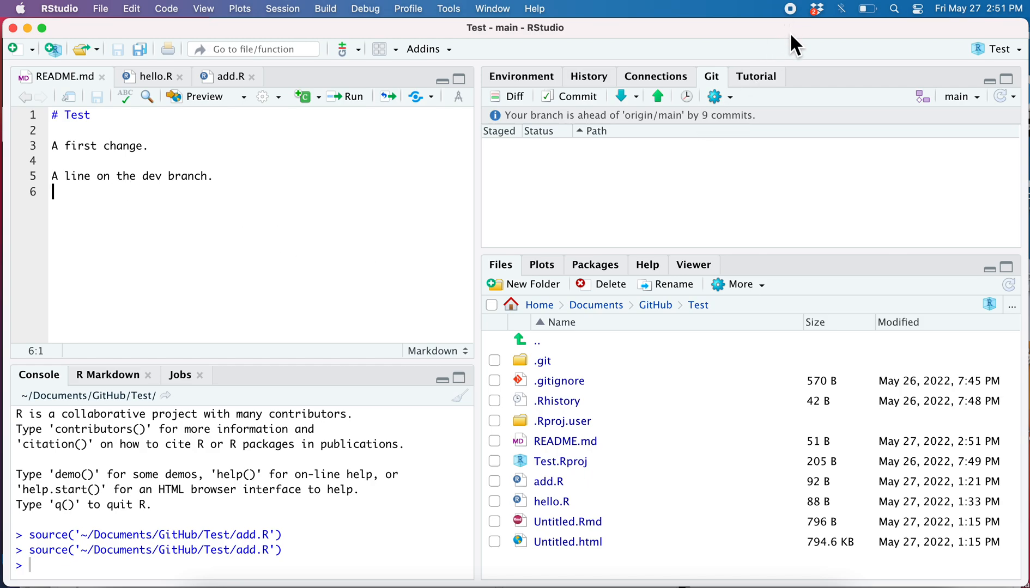